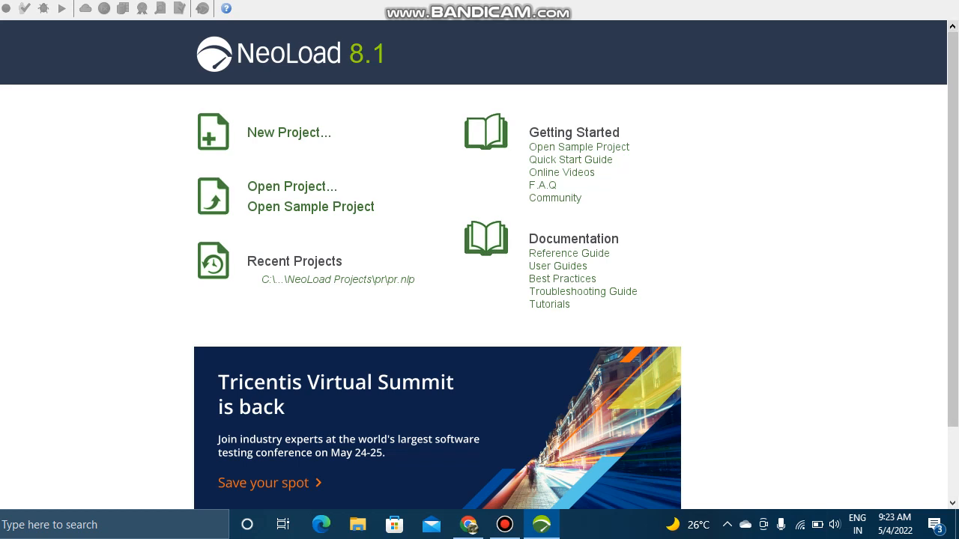
- Reach License Management from the Help menu on the start page
{"action": "left_click", "coordinate": [225, 8]}
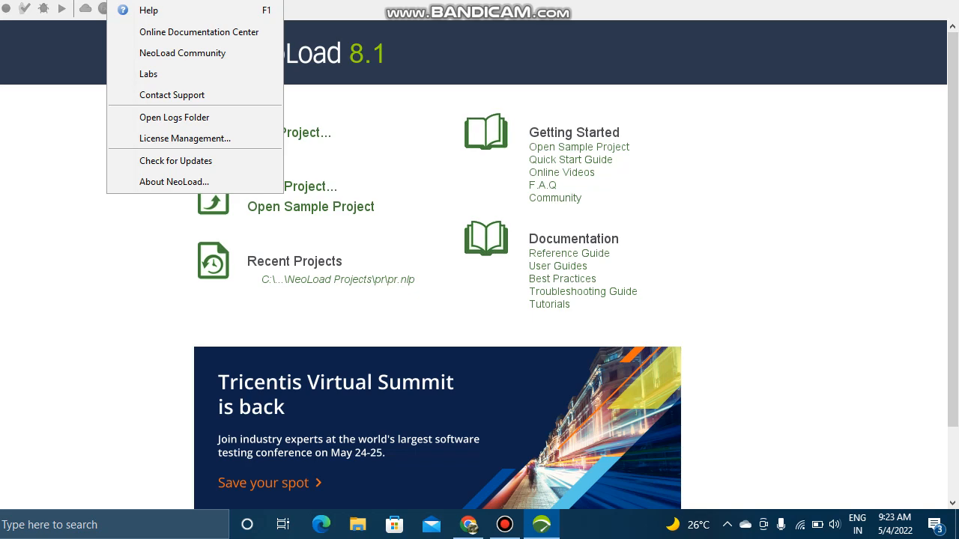
{"action": "left_click", "coordinate": [186, 138]}
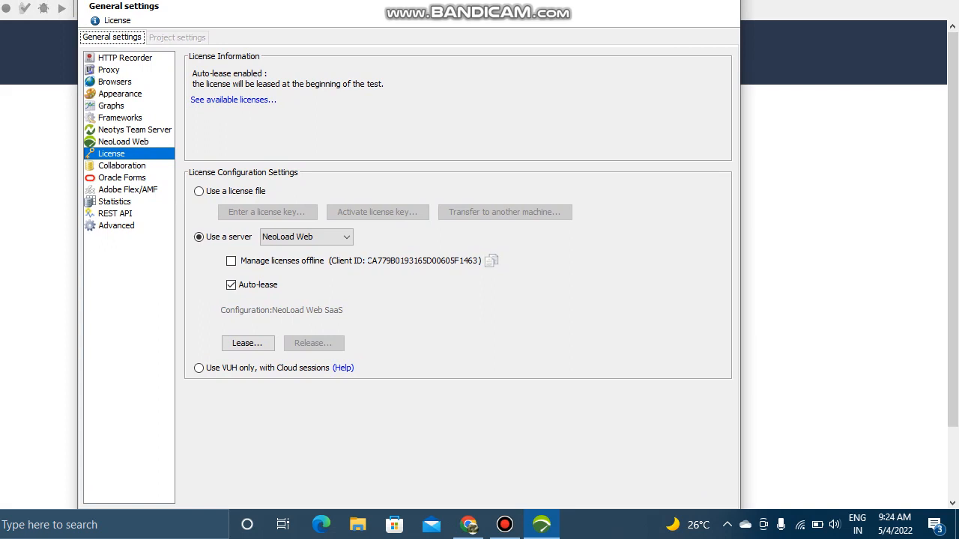
- Flip between the License and NeoLoad Web panels, settling on NeoLoad Web (SaaS, empty token)
{"action": "left_click", "coordinate": [124, 141]}
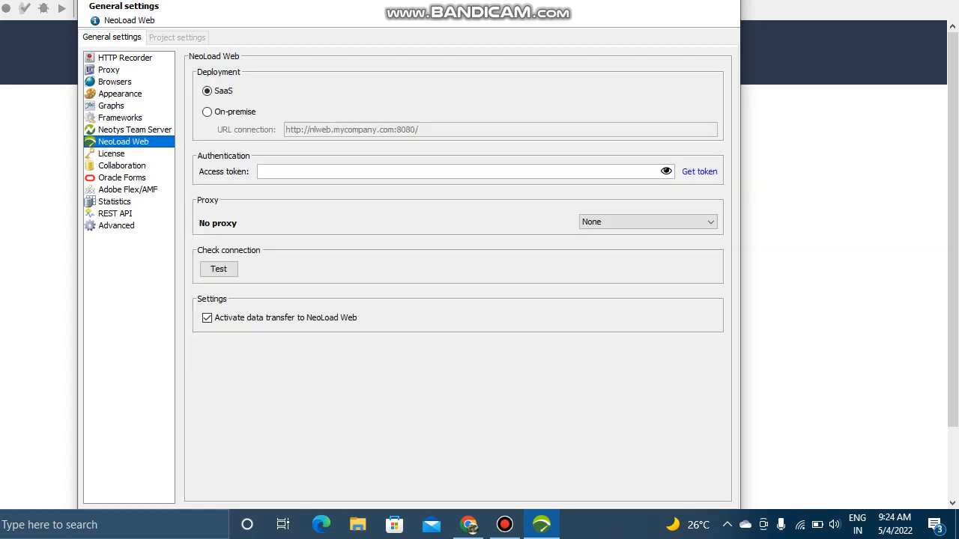
{"action": "left_click", "coordinate": [111, 154]}
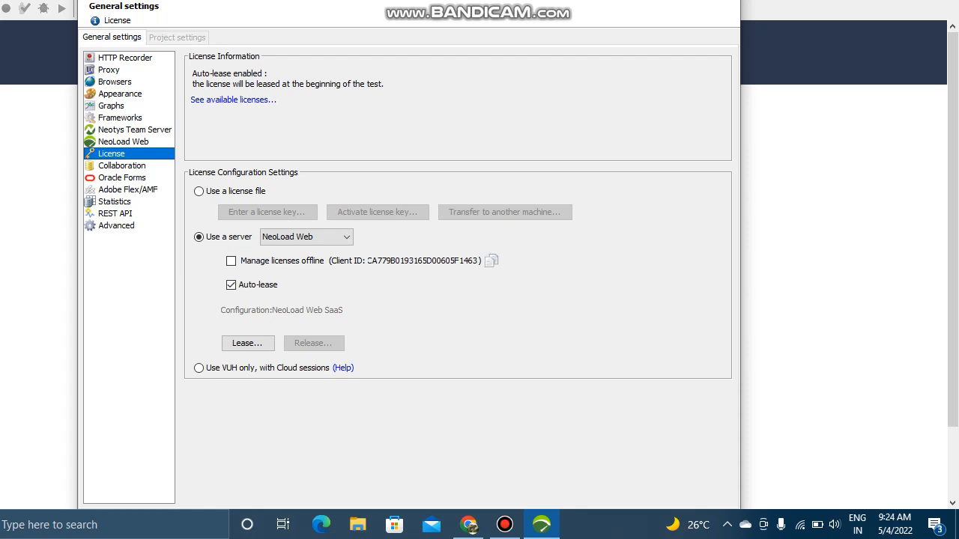
{"action": "left_click", "coordinate": [123, 142]}
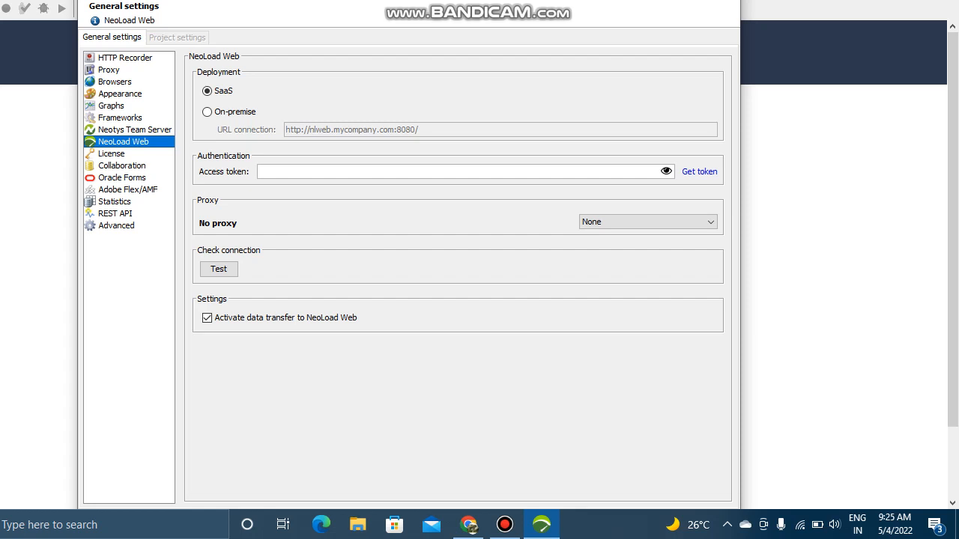
- Keep NeoLoad Web as license server, switch deployment to On-premise and select the URL connection address
{"action": "left_click", "coordinate": [111, 154]}
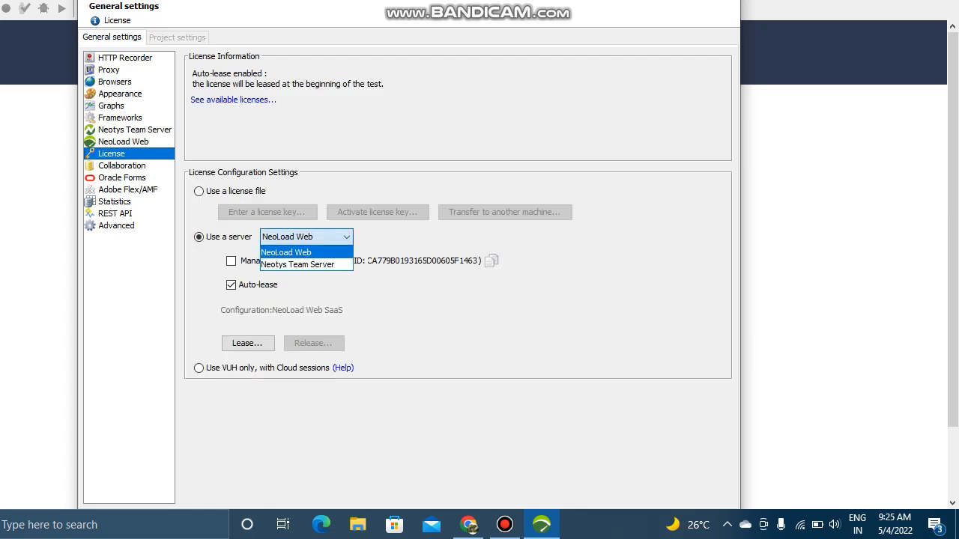
{"action": "left_click", "coordinate": [124, 142]}
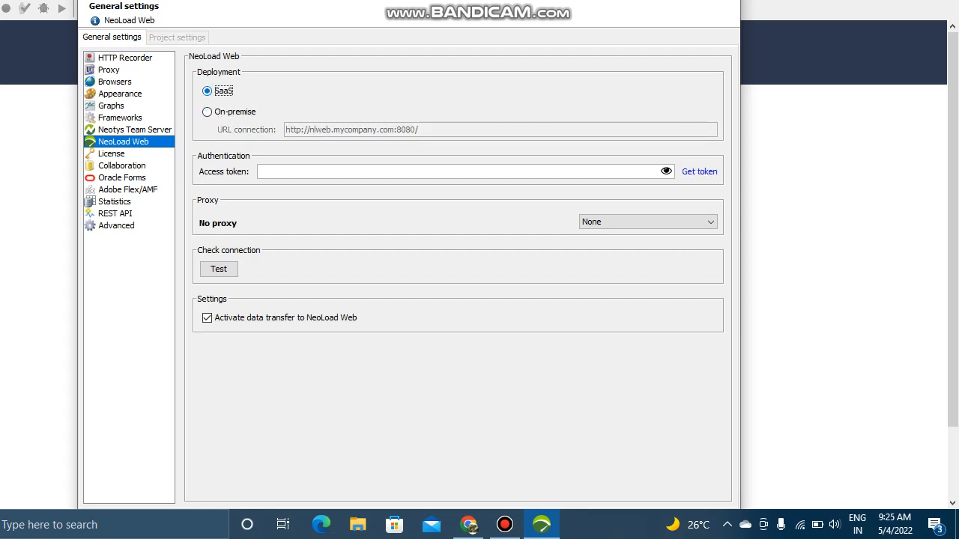
{"action": "left_click", "coordinate": [207, 112]}
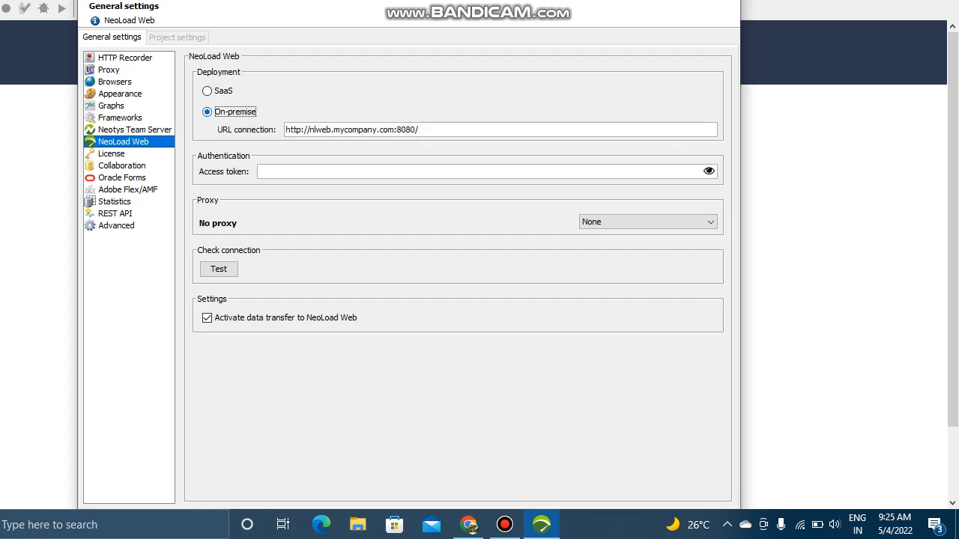
{"action": "triple_click", "coordinate": [353, 129]}
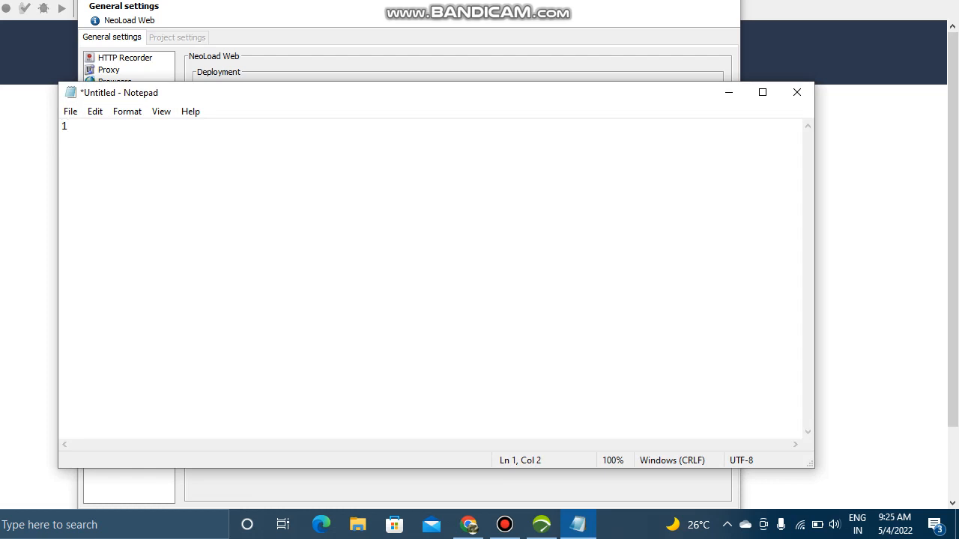
- Note in Notepad: 1) u need access token, 2) login details, 3) license
{"action": "type", "text": "1) u need"}
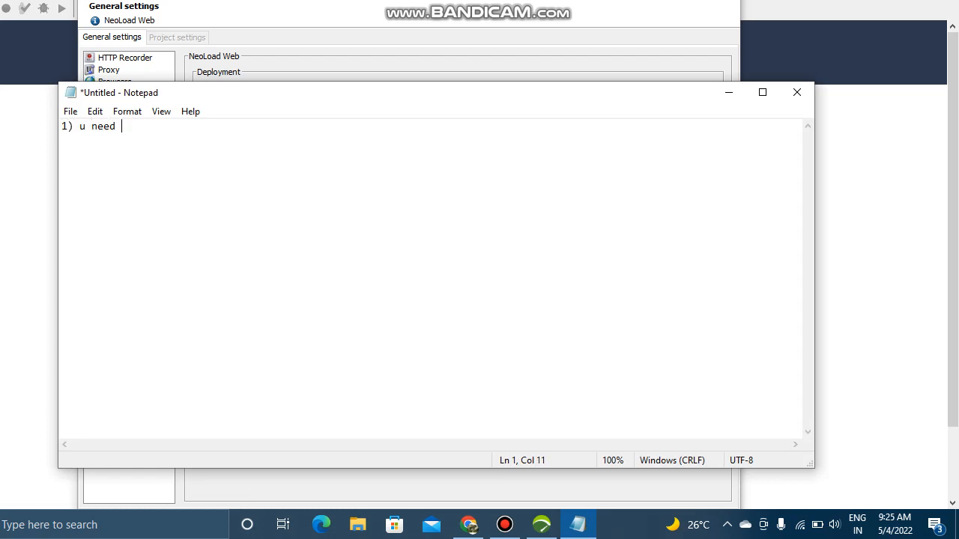
{"action": "type", "text": "access token"}
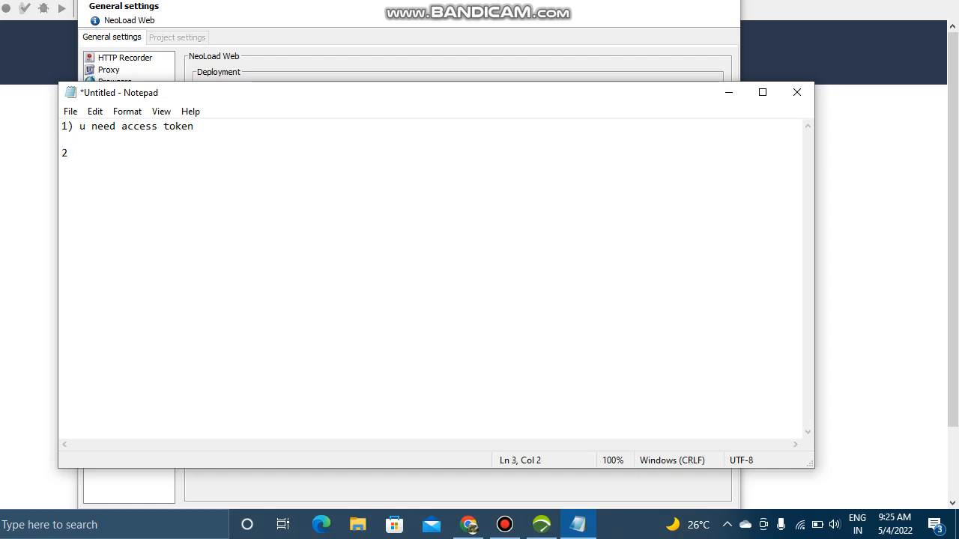
{"action": "type", "text": ")logi"}
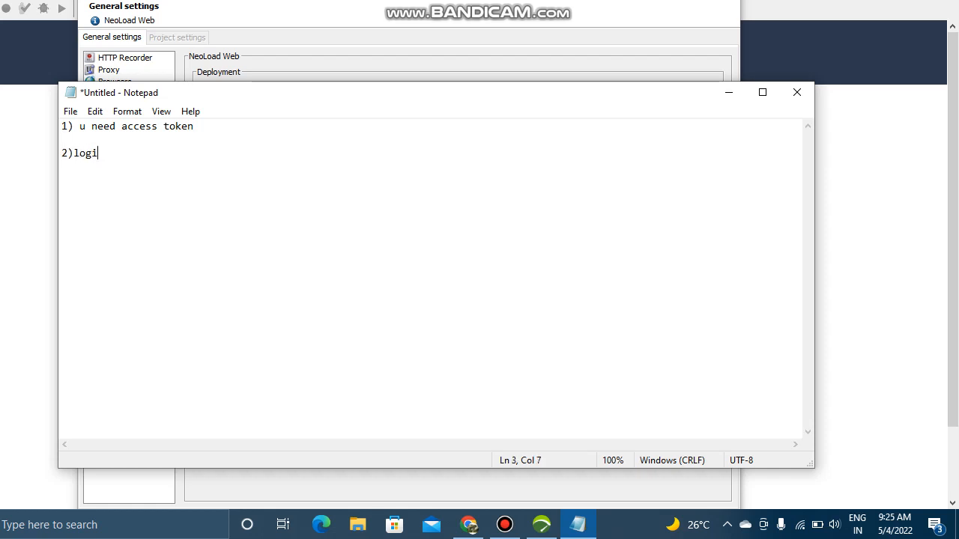
{"action": "type", "text": "n details"}
{"action": "type", "text": "3)"}
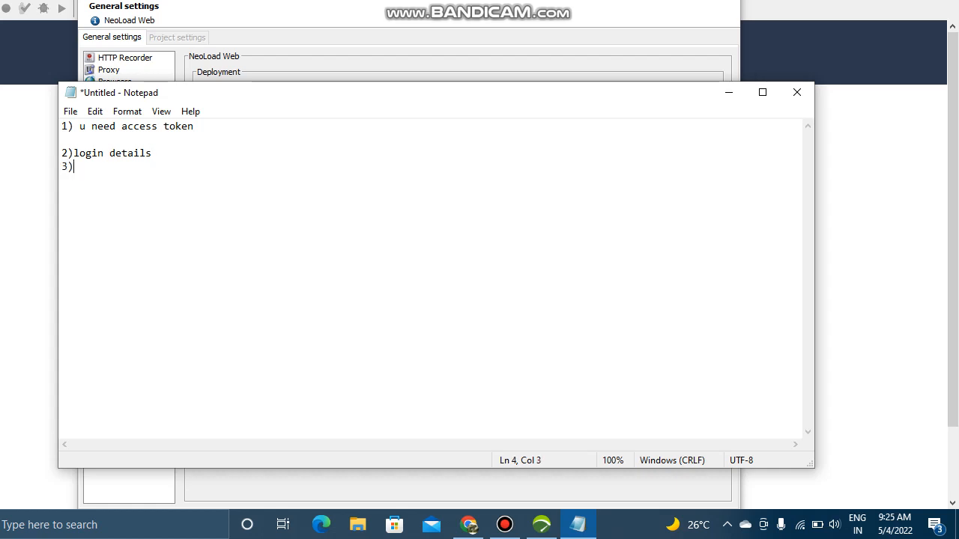
{"action": "type", "text": "license"}
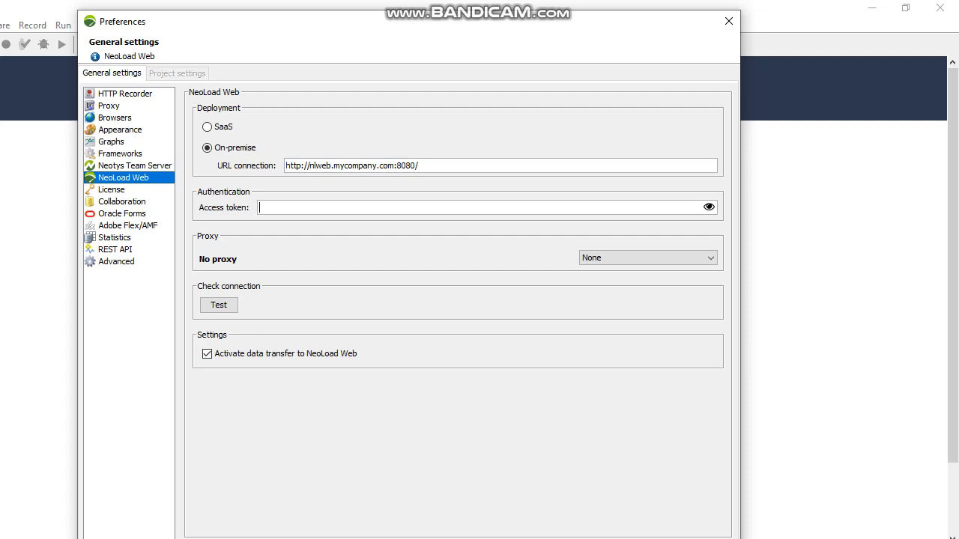
- Test the NeoLoad Web connection (token undefined warning), then move to the License settings
{"action": "left_click", "coordinate": [218, 305]}
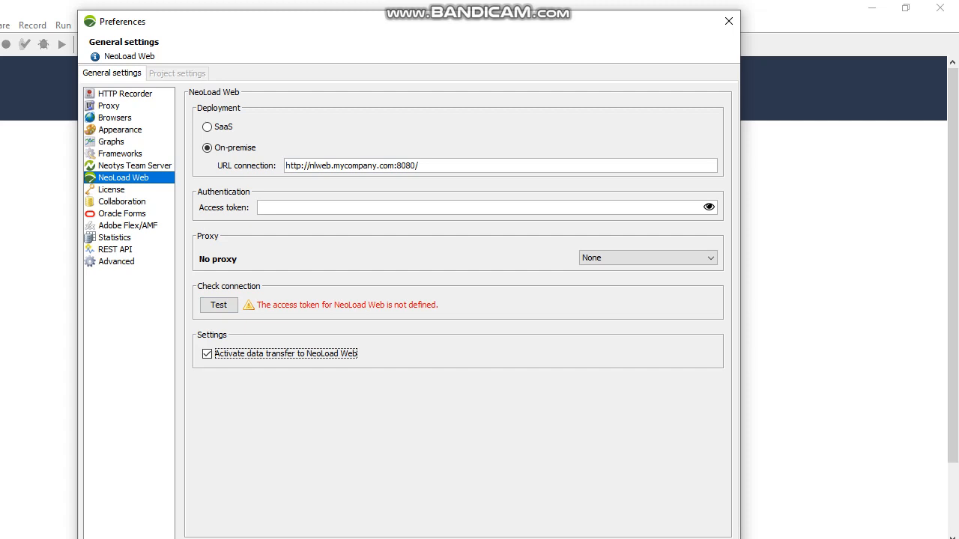
{"action": "left_click", "coordinate": [727, 20]}
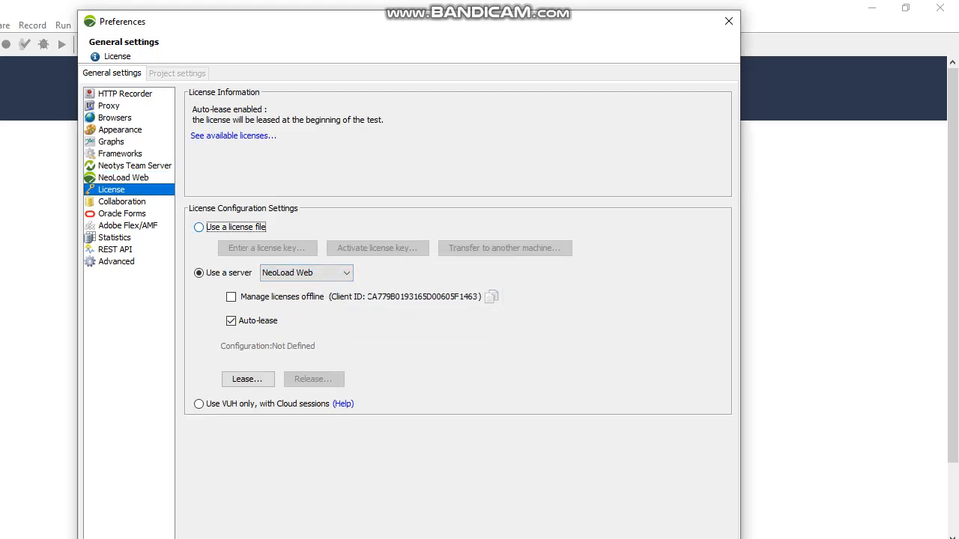
- Try license-file licensing (none found), revert to server, and return to the License panel via NeoLoad Web
{"action": "left_click", "coordinate": [199, 227]}
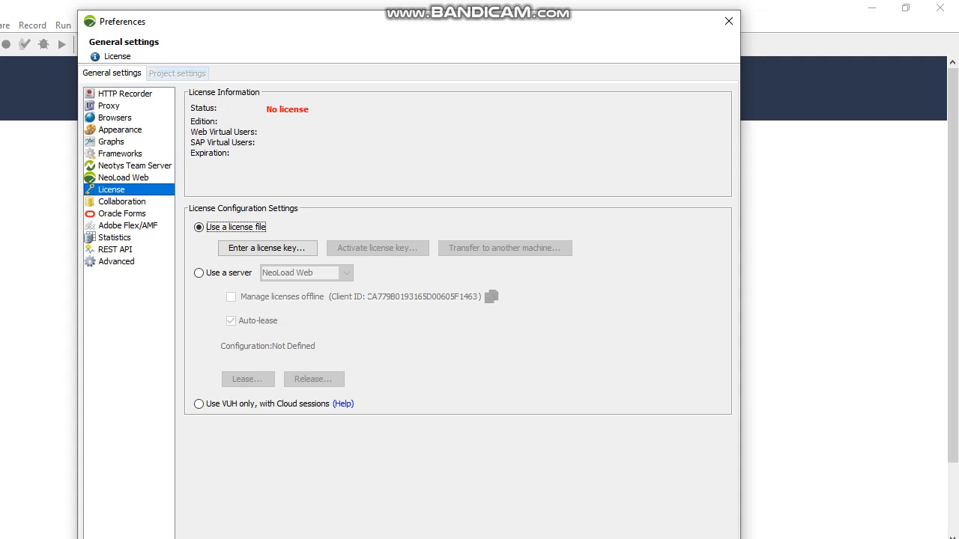
{"action": "left_click", "coordinate": [199, 273]}
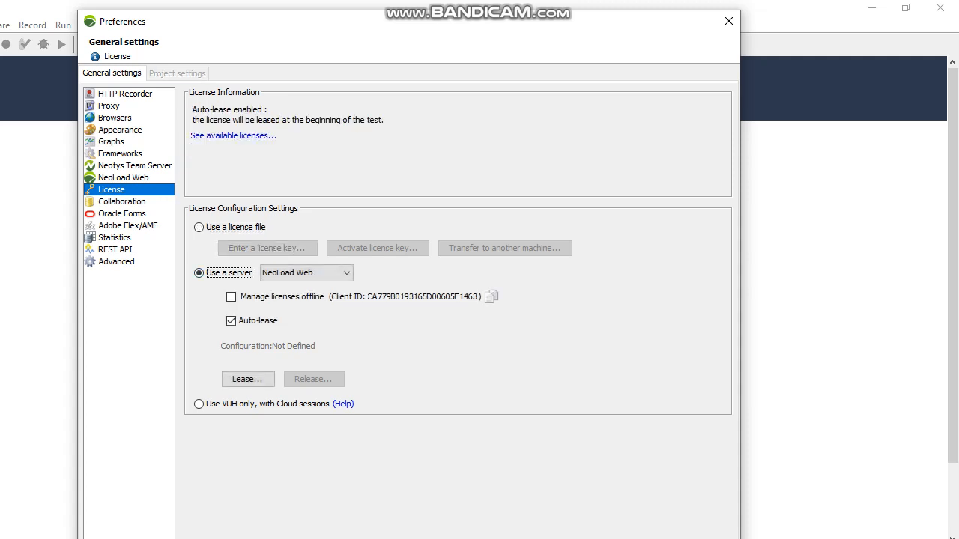
{"action": "left_click", "coordinate": [124, 178]}
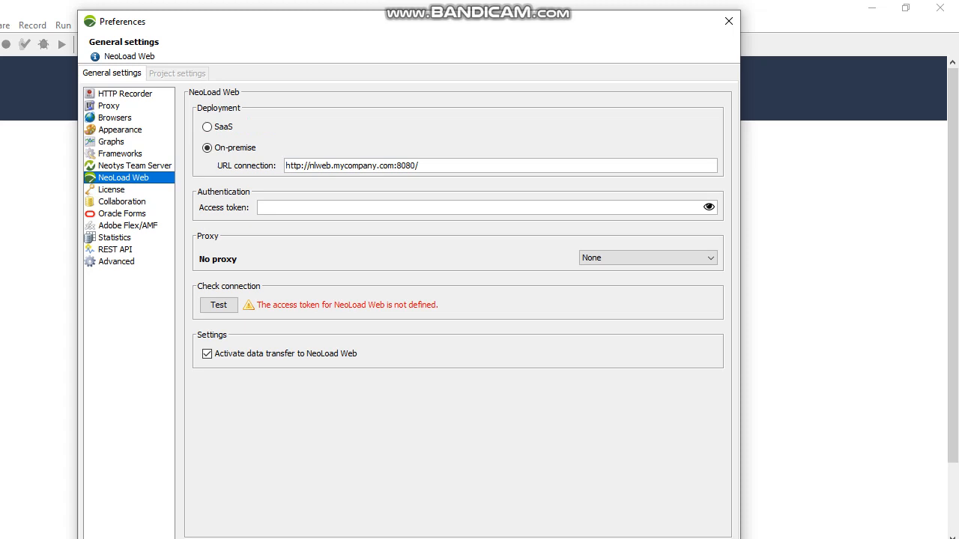
{"action": "left_click", "coordinate": [110, 189]}
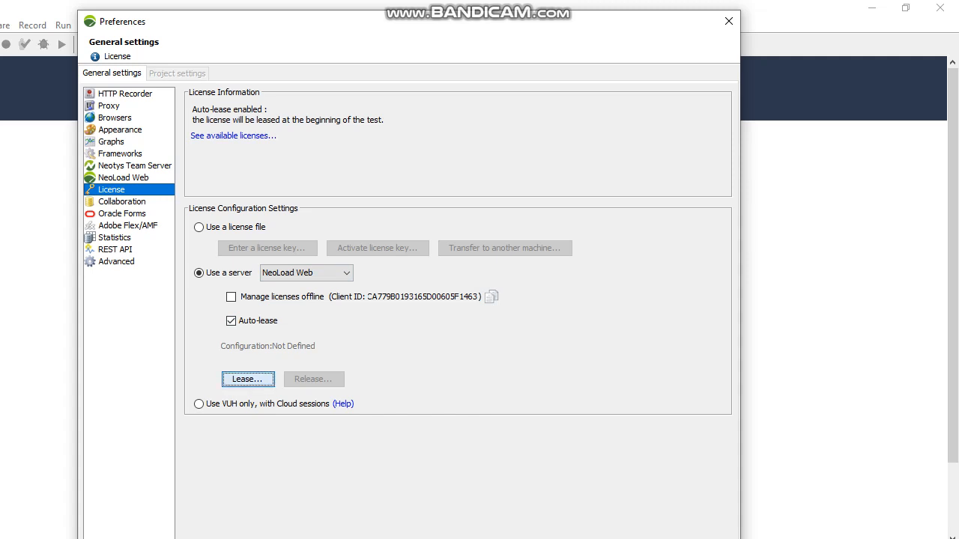
{"action": "left_click", "coordinate": [247, 379]}
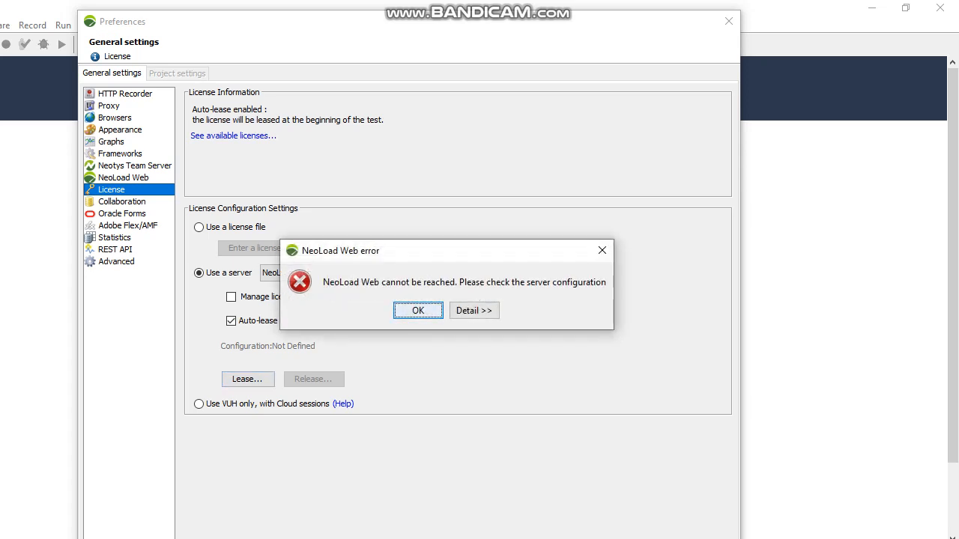
{"action": "left_click", "coordinate": [418, 309]}
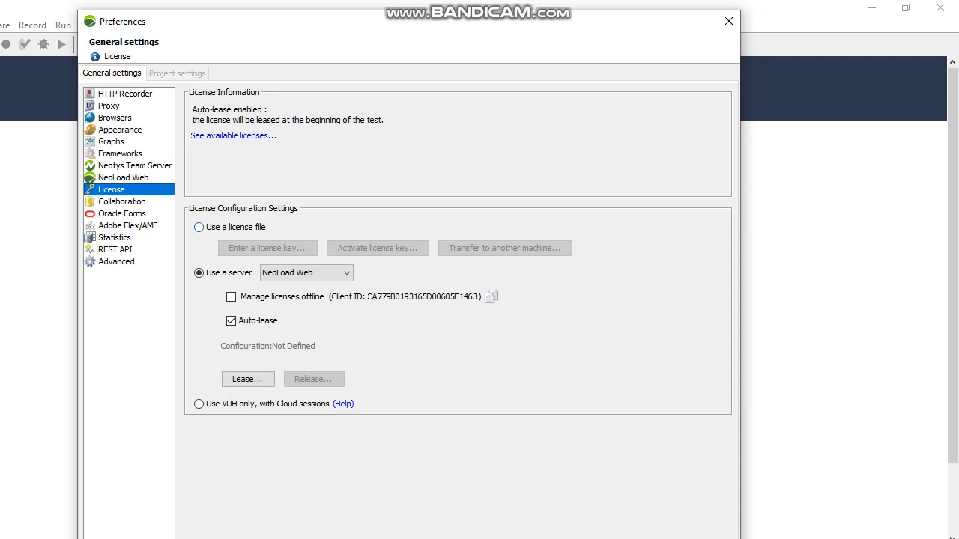
- Toggle license-file versus server licensing, keeping NeoLoad Web as the license server
{"action": "left_click", "coordinate": [199, 227]}
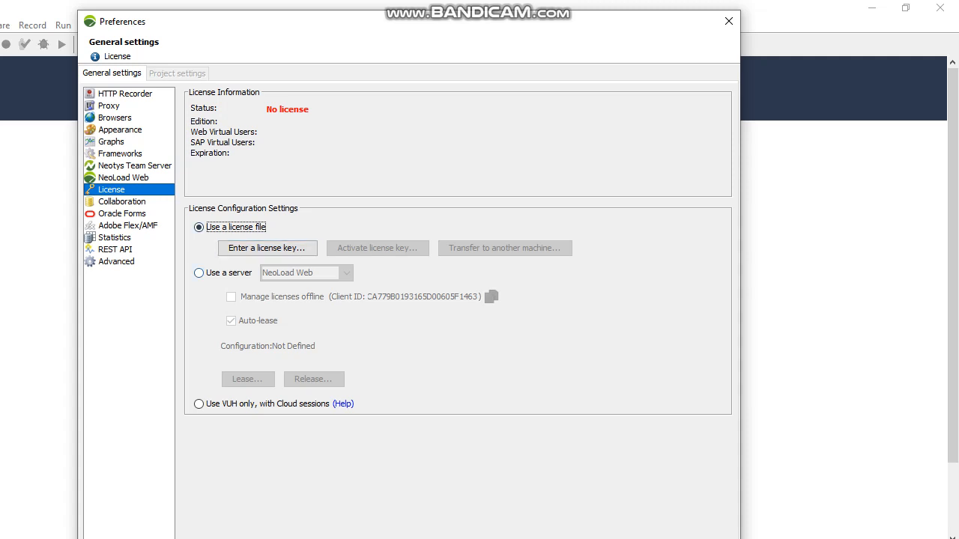
{"action": "left_click", "coordinate": [199, 273]}
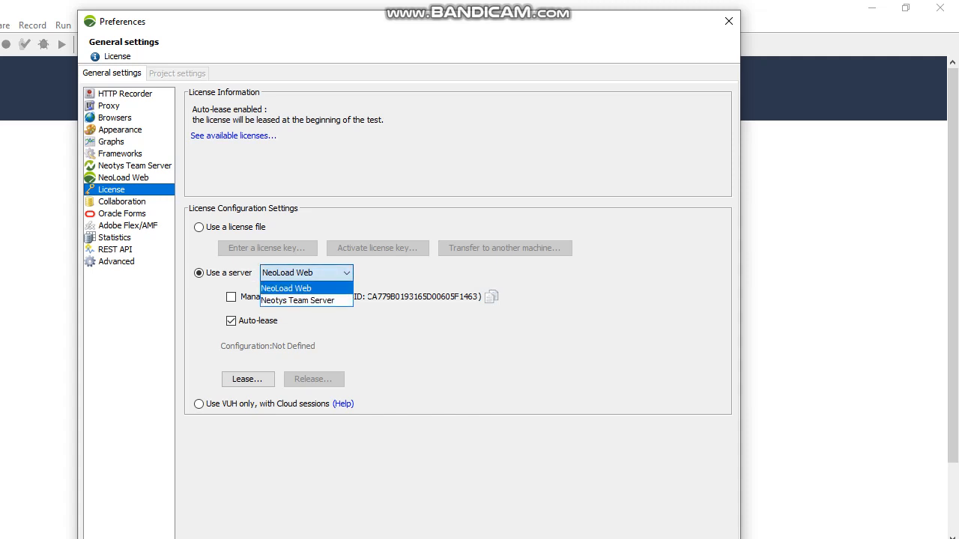
{"action": "left_click", "coordinate": [287, 289]}
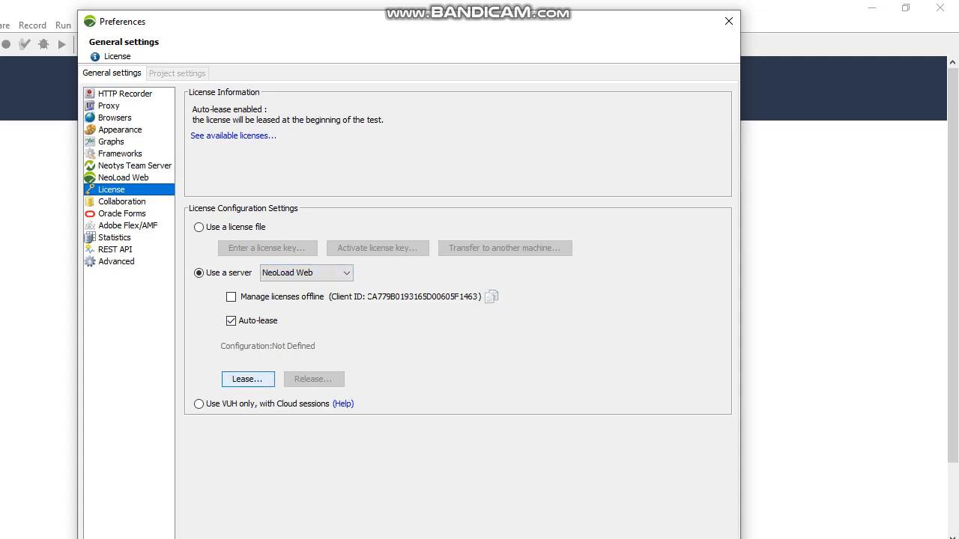
- Retry the lease, dismiss the unreachable-server error, and show the Proxy preferences (no proxy)
{"action": "left_click", "coordinate": [248, 379]}
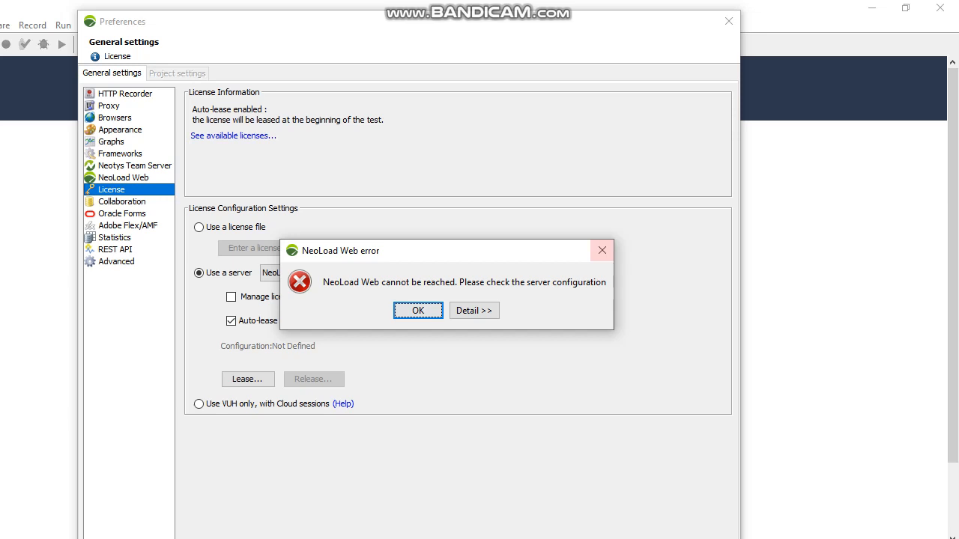
{"action": "left_click", "coordinate": [418, 310]}
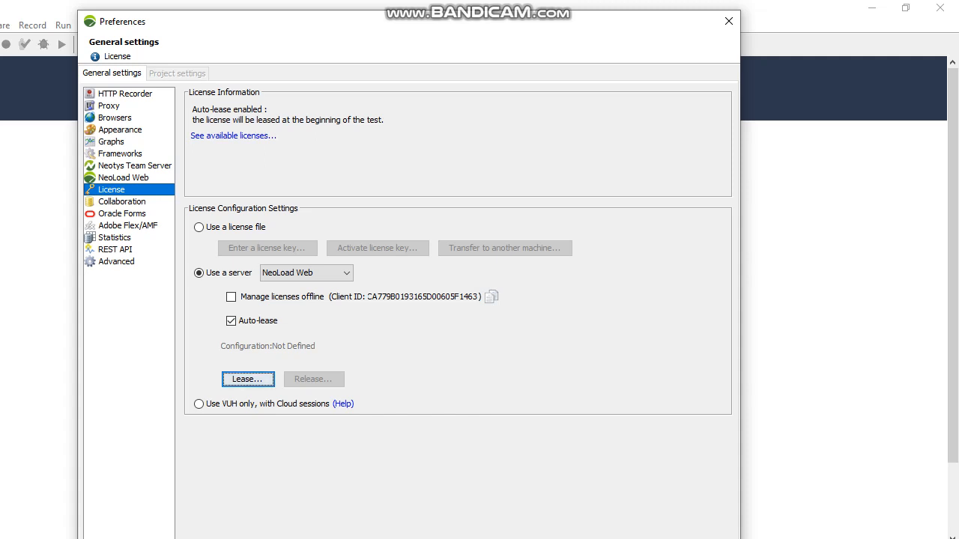
{"action": "left_click", "coordinate": [109, 105]}
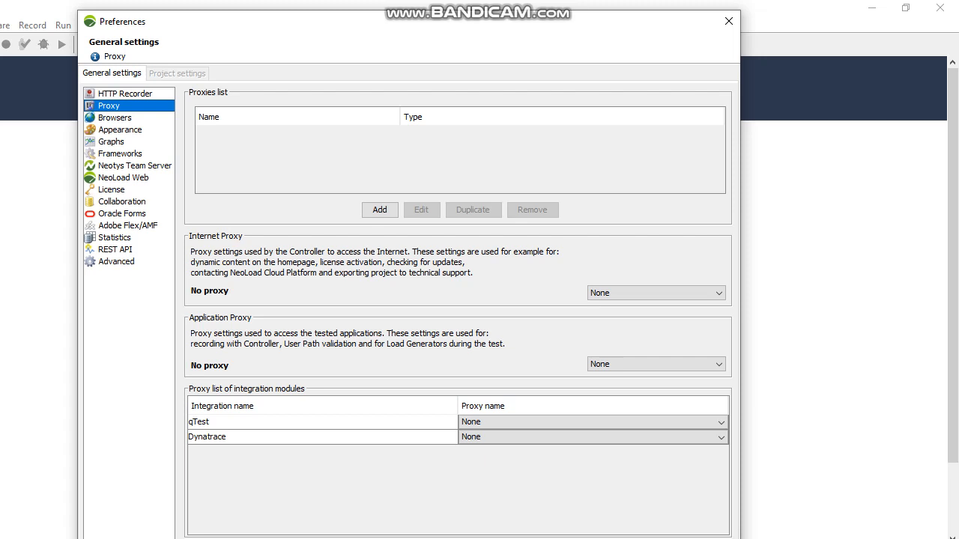
- Review the Browsers list, start adding a browser entry, then show Neotys Team Server settings (port 8080)
{"action": "left_click", "coordinate": [114, 118]}
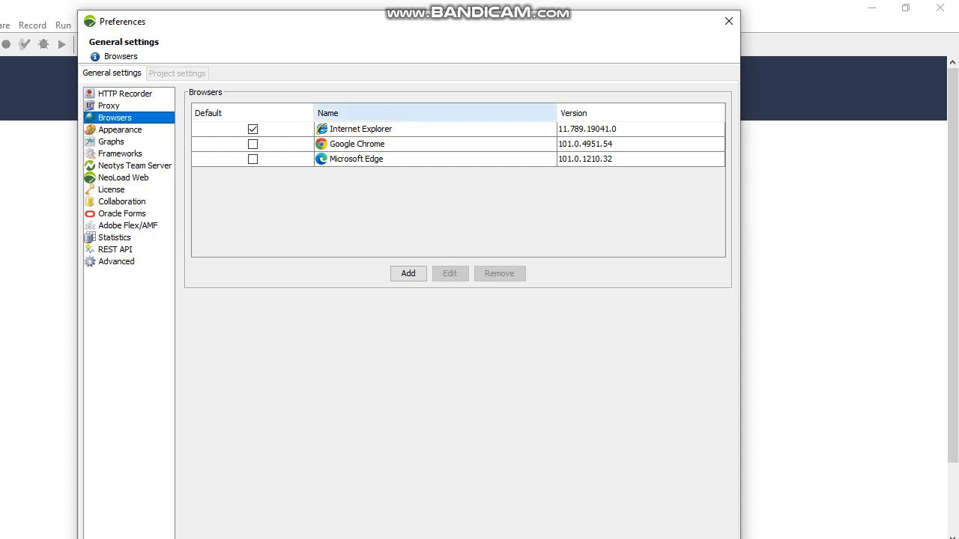
{"action": "left_click", "coordinate": [408, 274]}
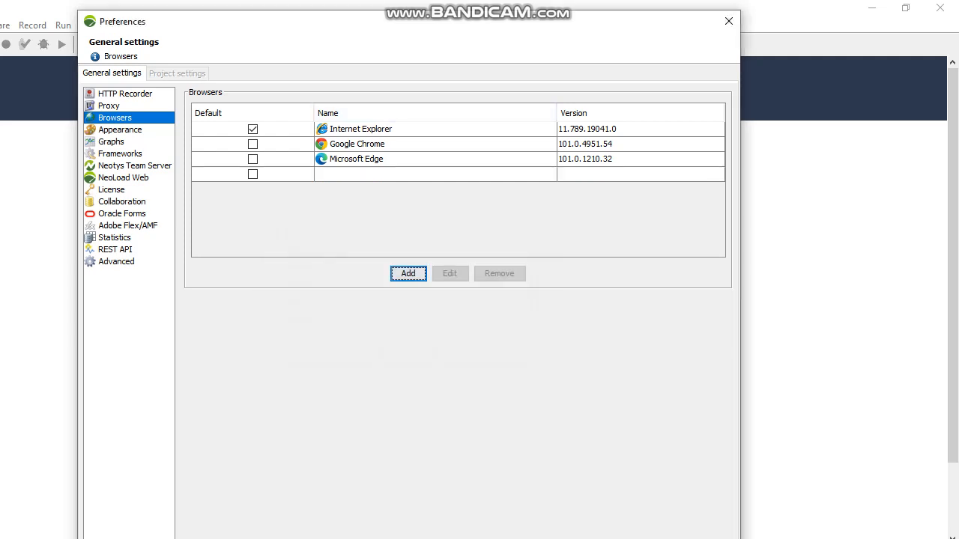
{"action": "left_click", "coordinate": [134, 166]}
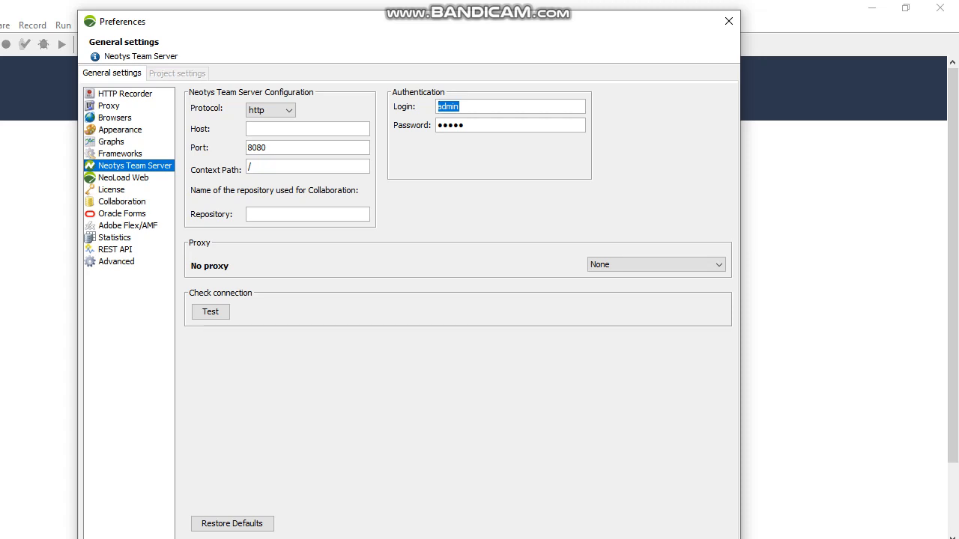
- Select the Team Server password field, view REST API and Advanced panels, ending on Proxy
{"action": "left_click", "coordinate": [509, 125]}
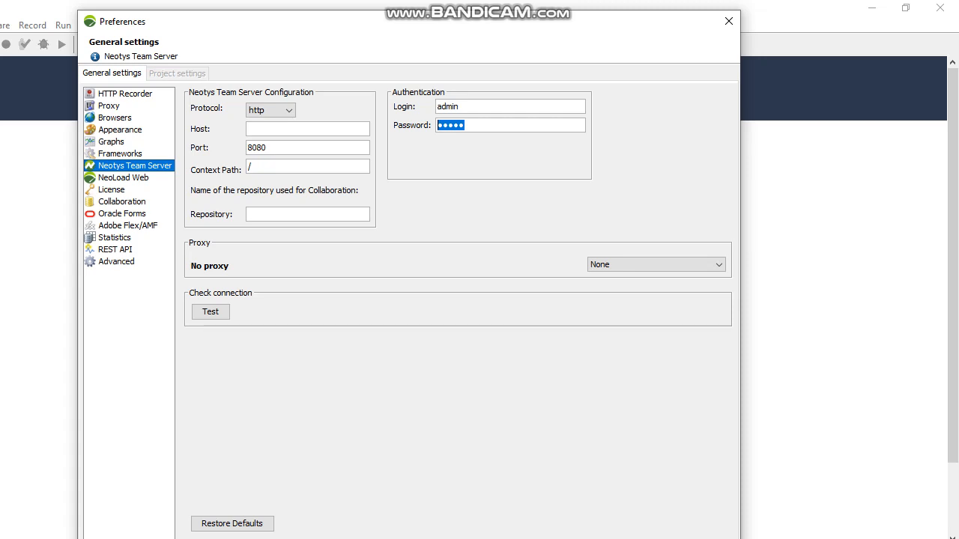
{"action": "left_click", "coordinate": [116, 250]}
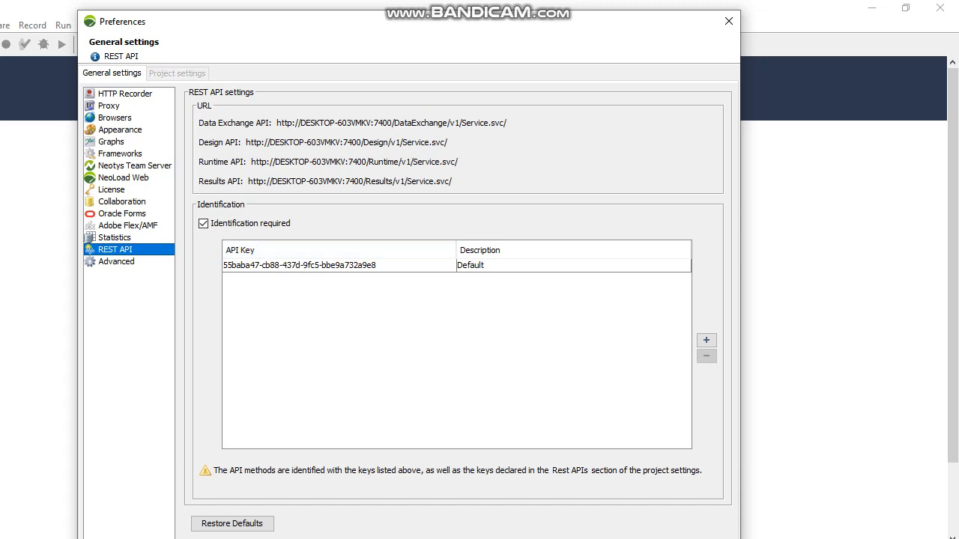
{"action": "left_click", "coordinate": [116, 261]}
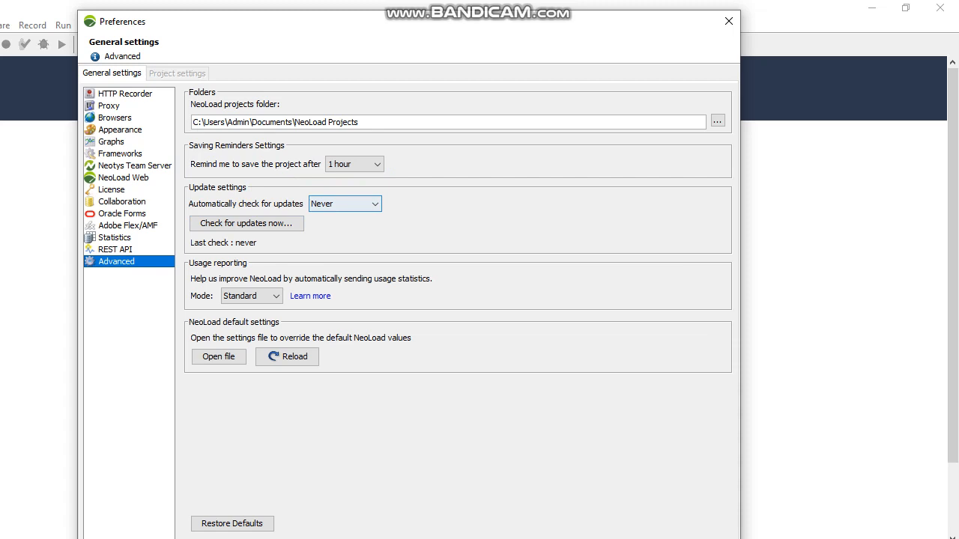
{"action": "left_click", "coordinate": [109, 105]}
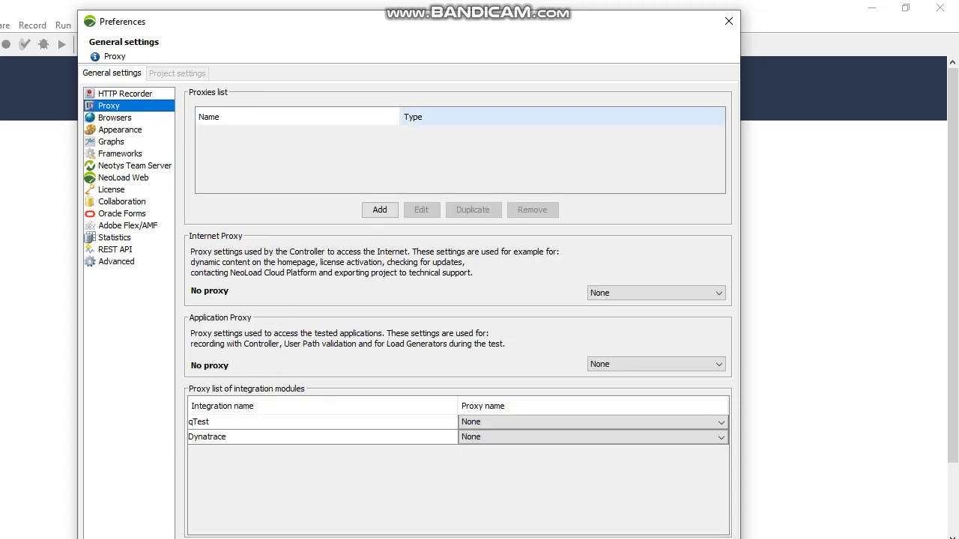
- Pass through HTTP Recorder, NeoLoad Web and License panels, then close Preferences to the start page
{"action": "left_click", "coordinate": [126, 93]}
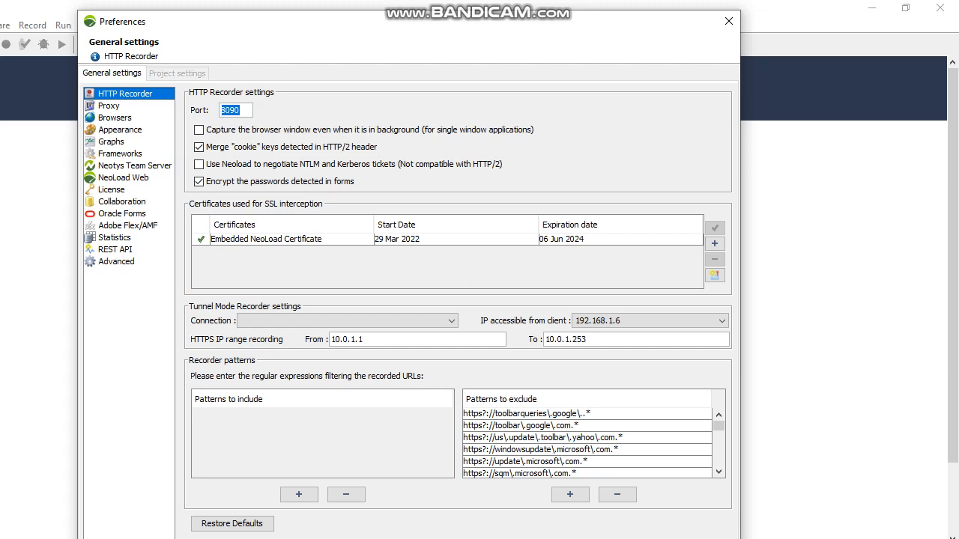
{"action": "left_click", "coordinate": [123, 178]}
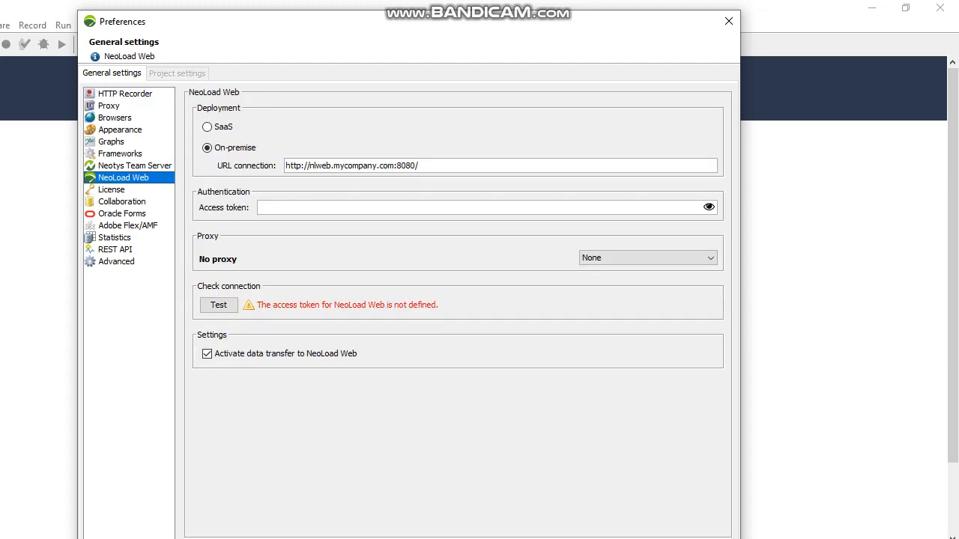
{"action": "left_click", "coordinate": [111, 190]}
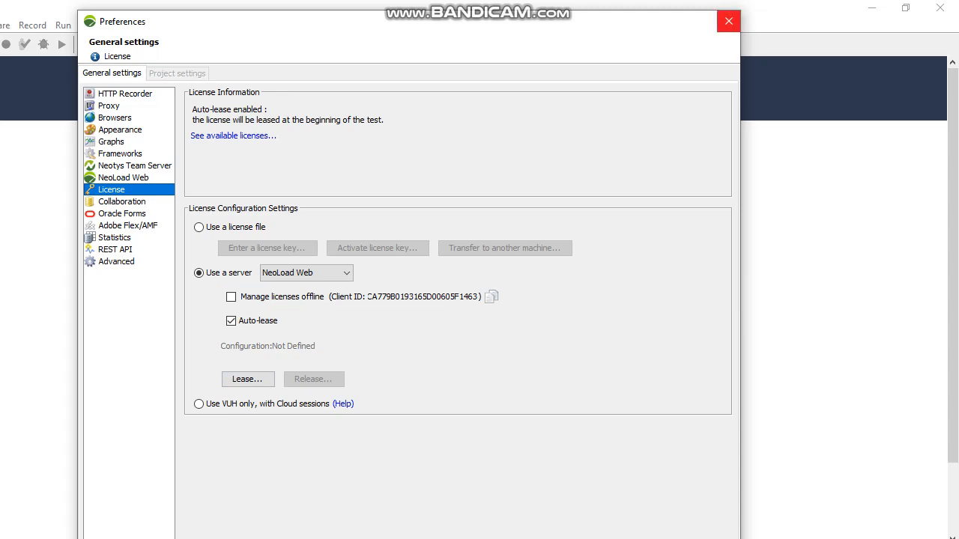
{"action": "left_click", "coordinate": [727, 20]}
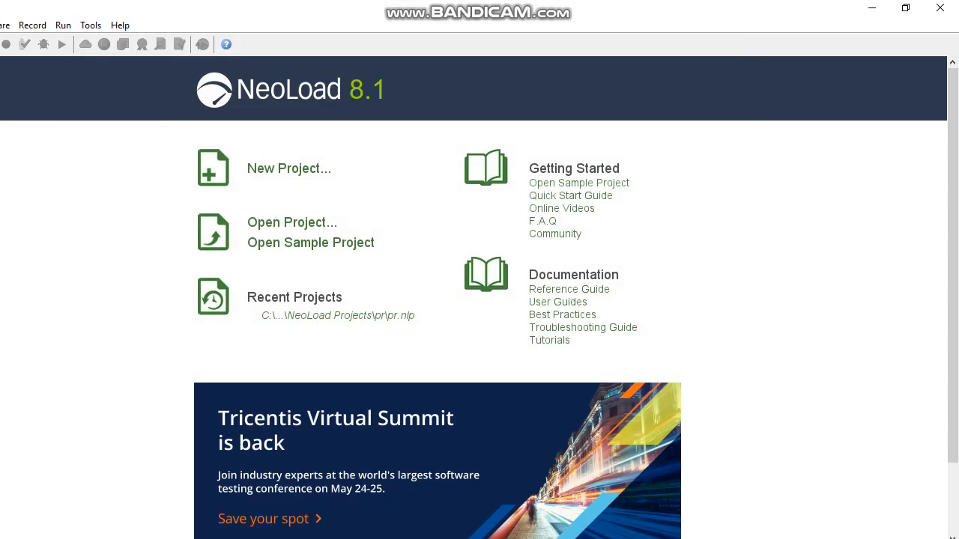